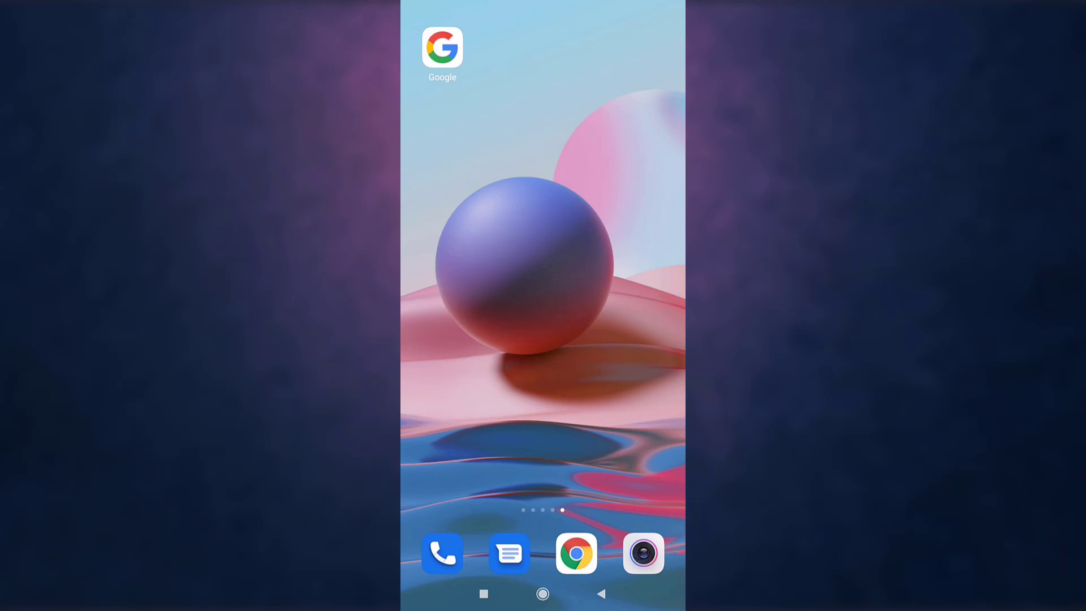
# - Search ubereats.com in the Google app and load the Uber Eats site
pyautogui.click(446, 45)
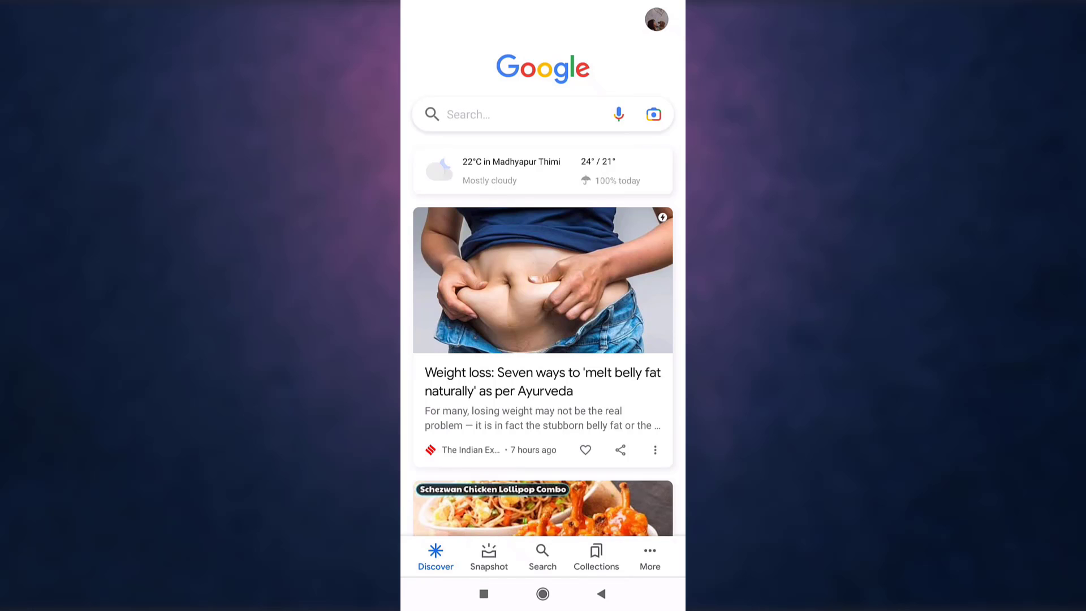
pyautogui.write('u')
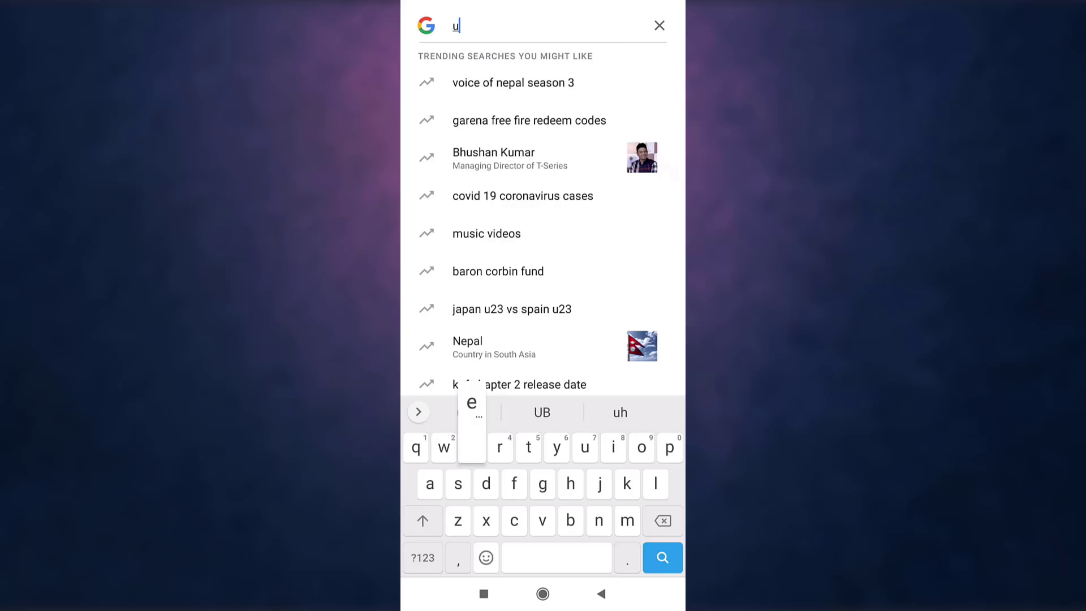
pyautogui.write('bereats.com')
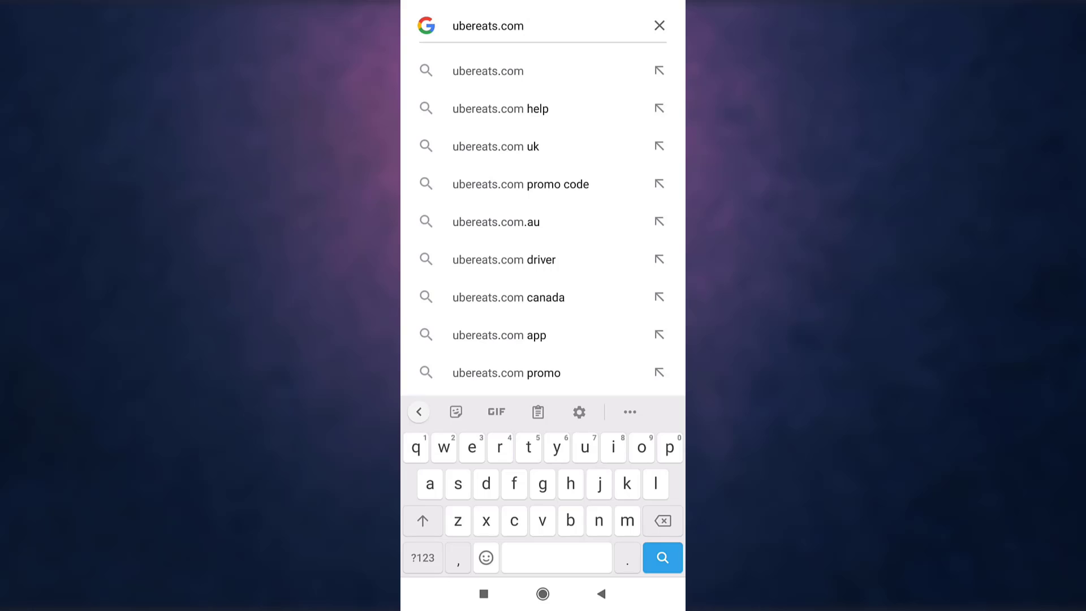
pyautogui.click(487, 70)
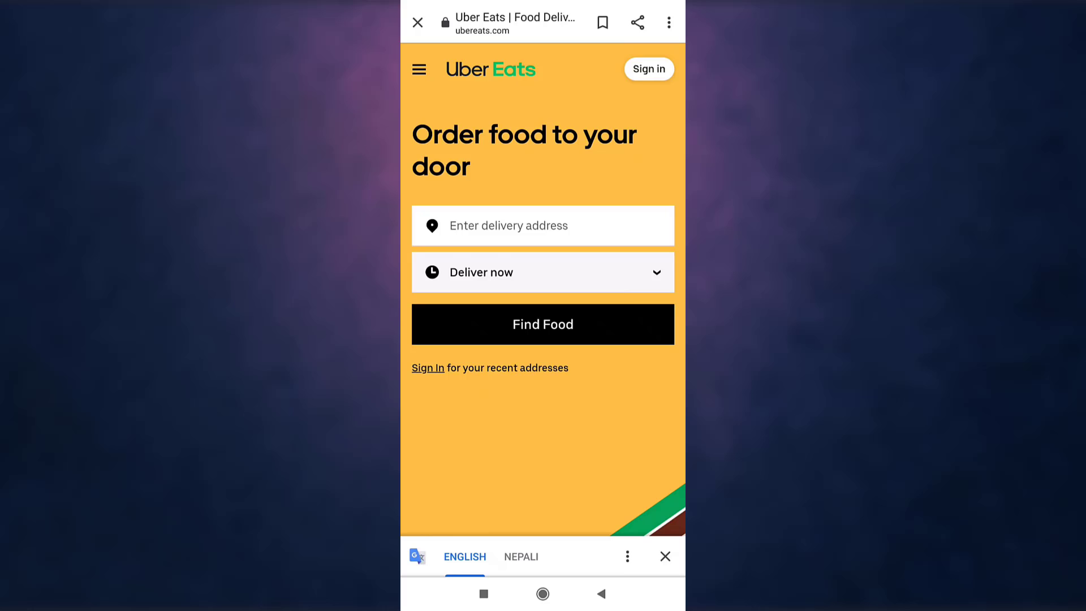
pyautogui.scroll(-3)
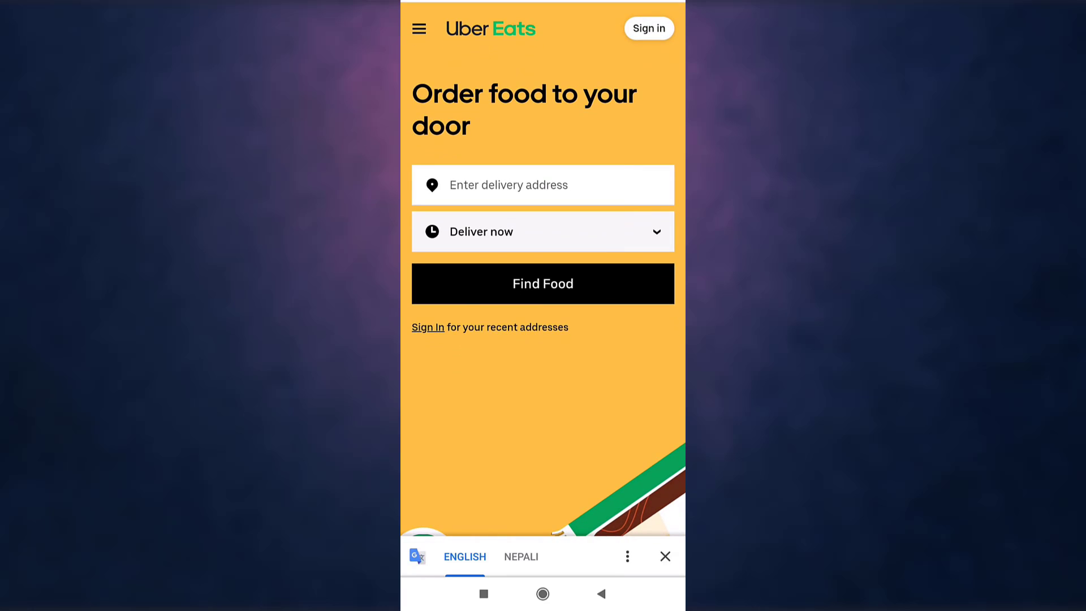
pyautogui.click(650, 28)
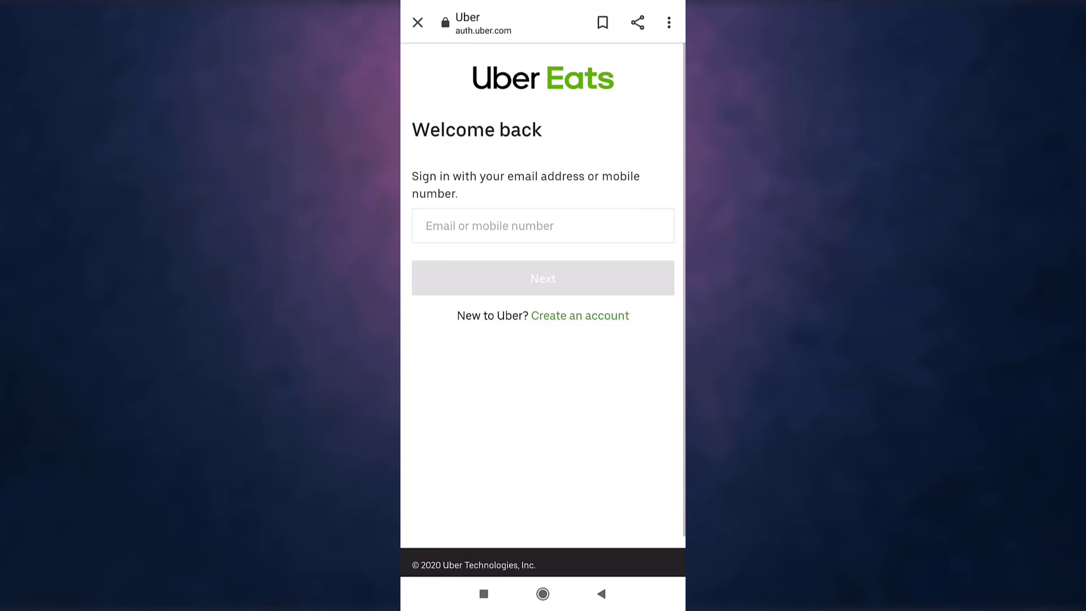
pyautogui.click(543, 225)
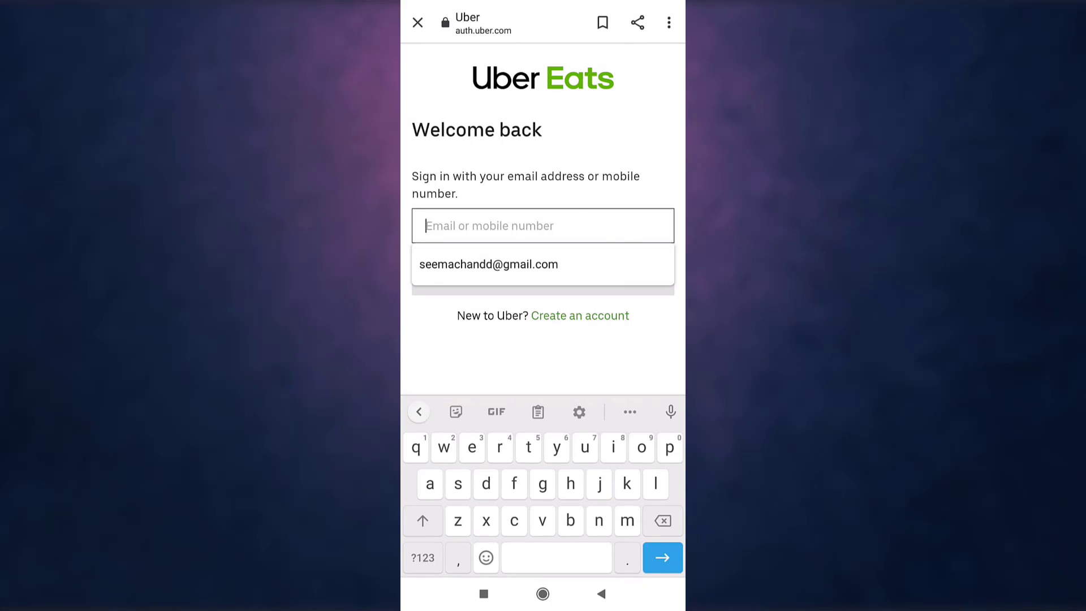
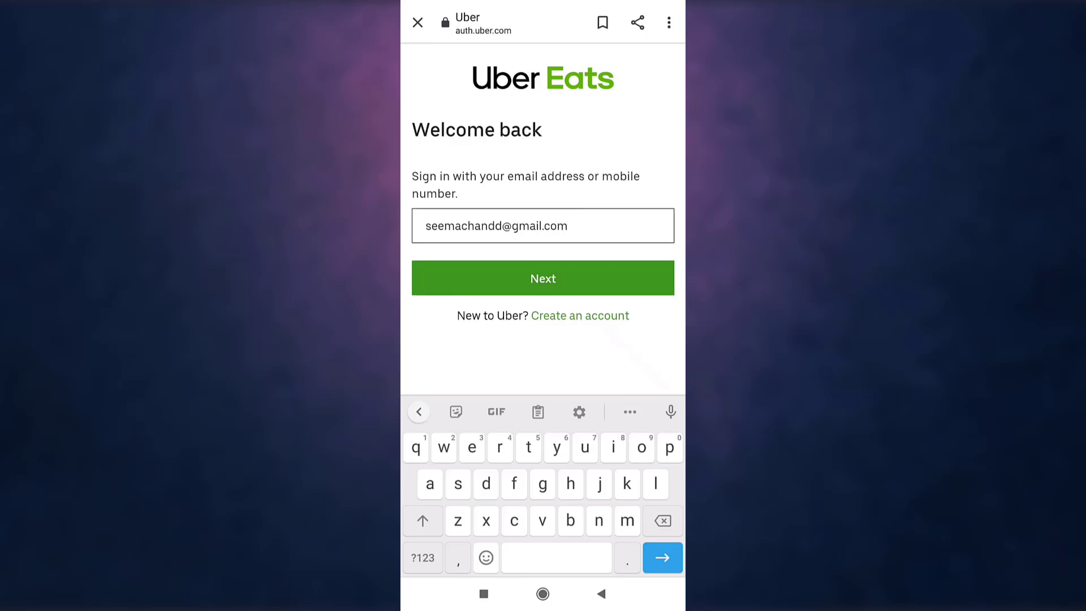
pyautogui.click(543, 278)
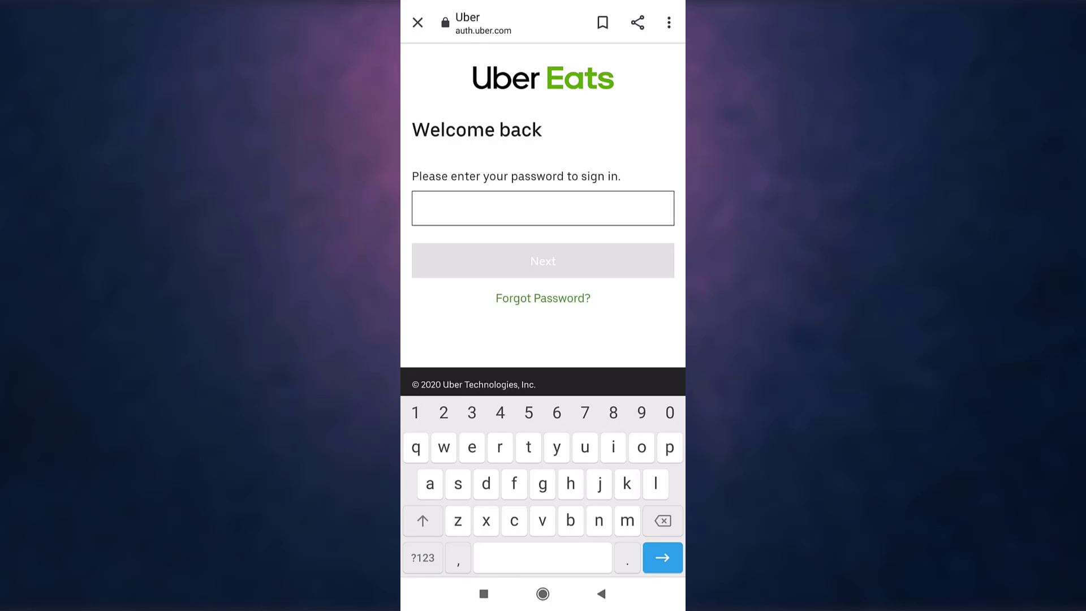
pyautogui.click(543, 298)
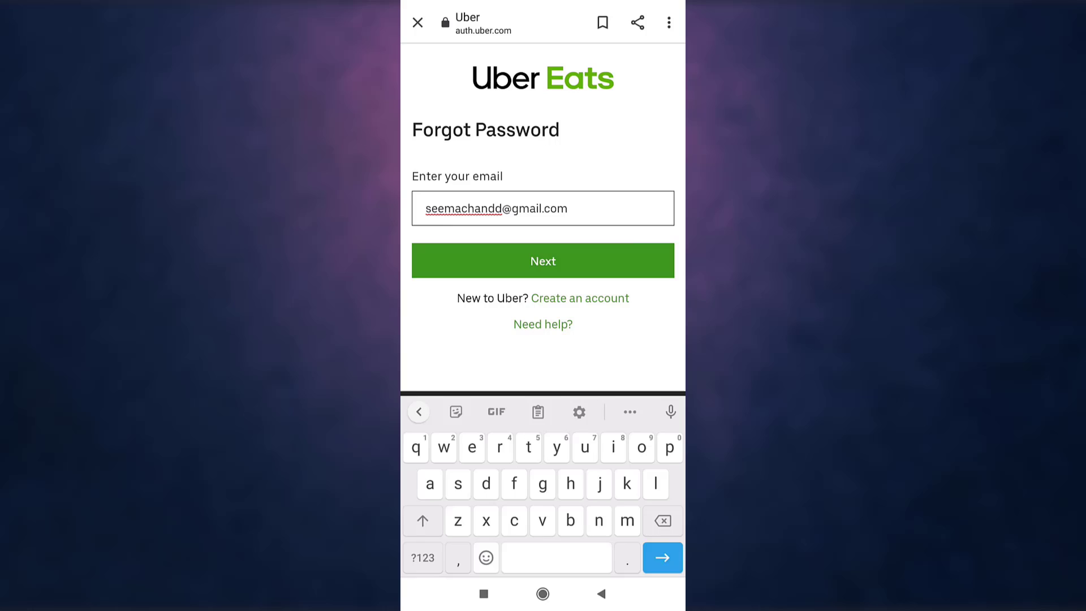
pyautogui.click(543, 260)
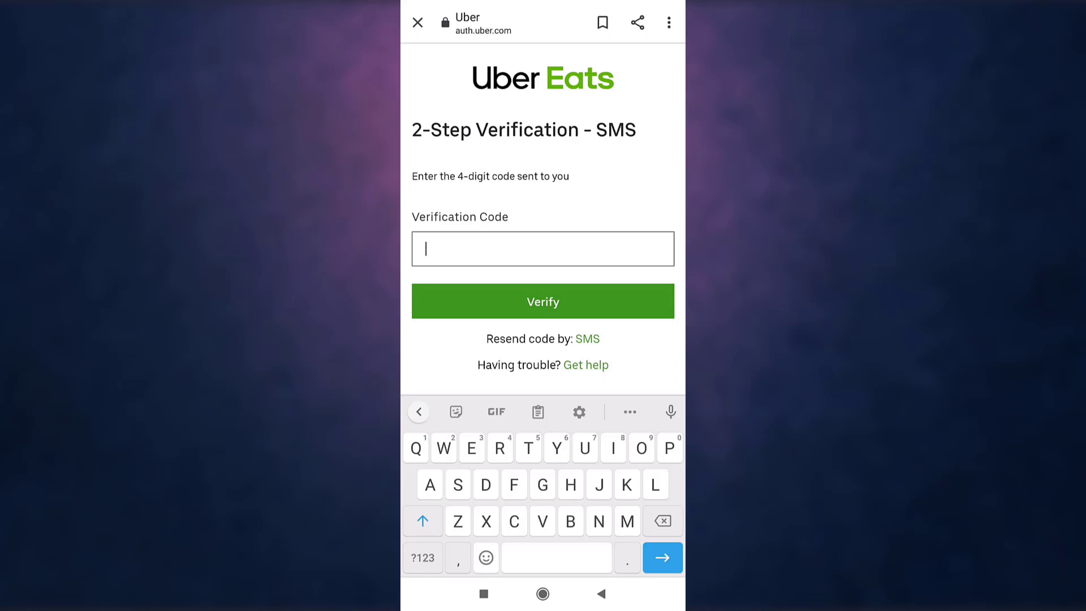
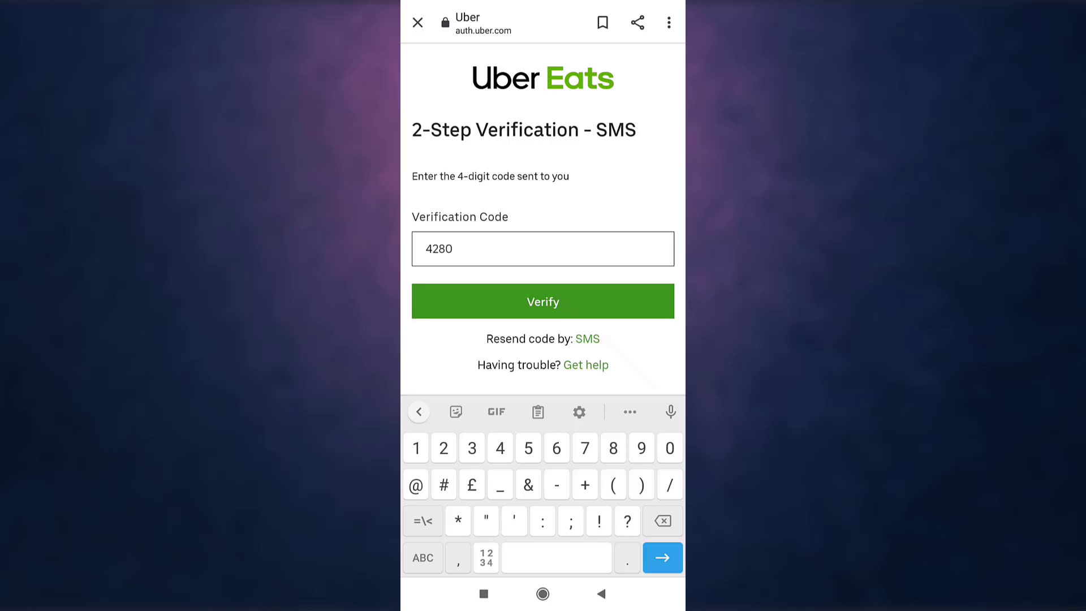
pyautogui.click(543, 301)
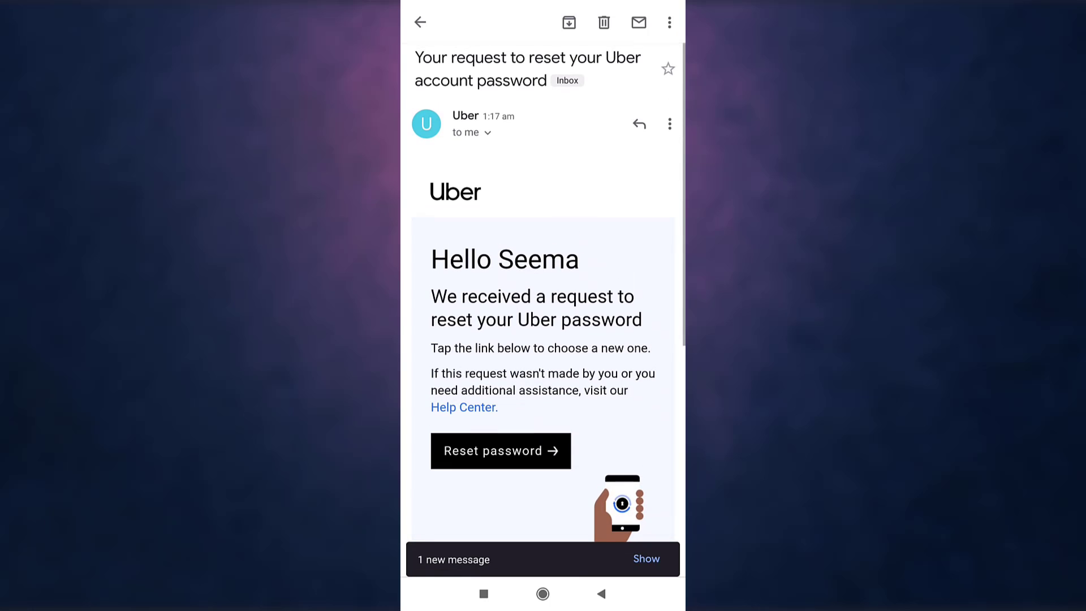
pyautogui.click(500, 451)
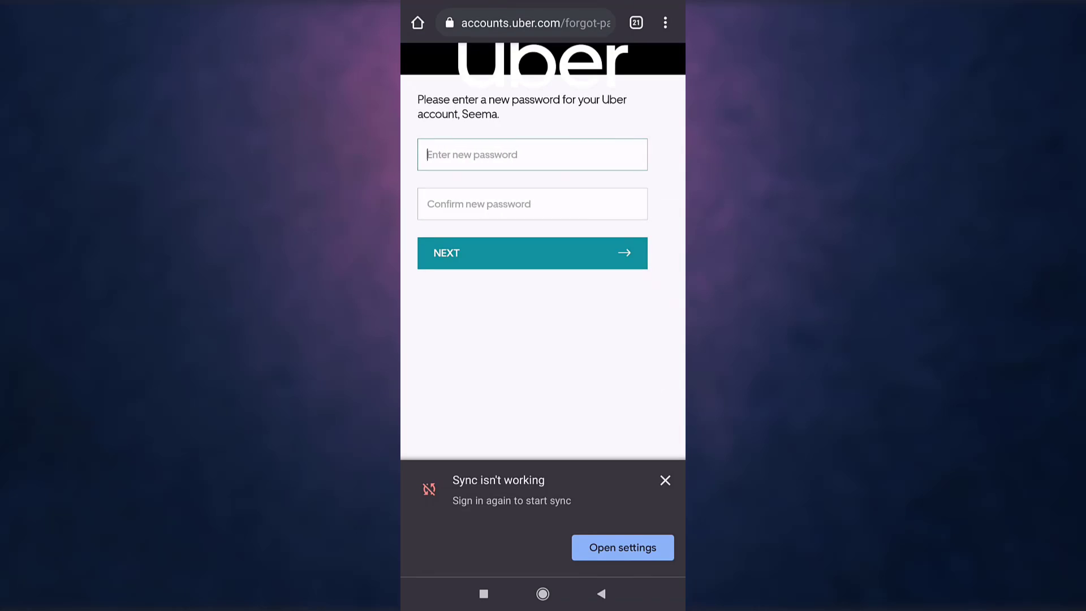
pyautogui.click(531, 153)
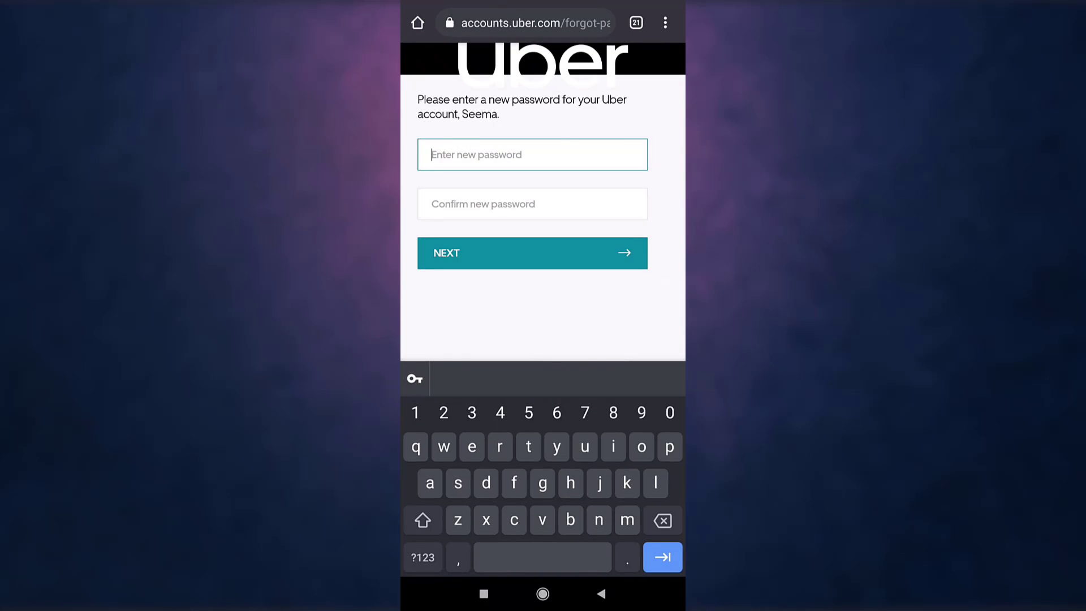
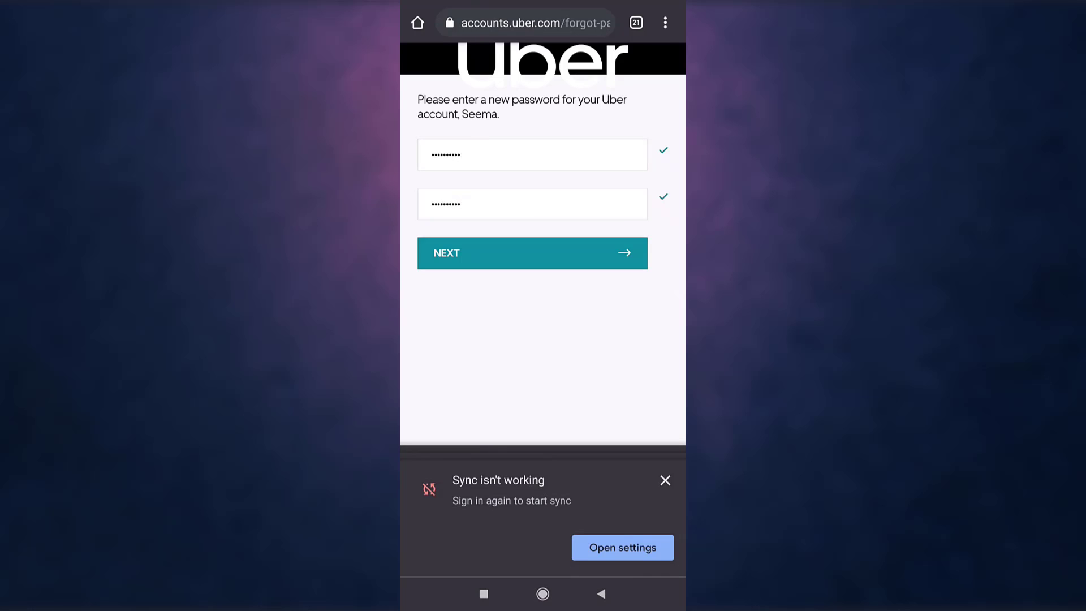
pyautogui.click(532, 253)
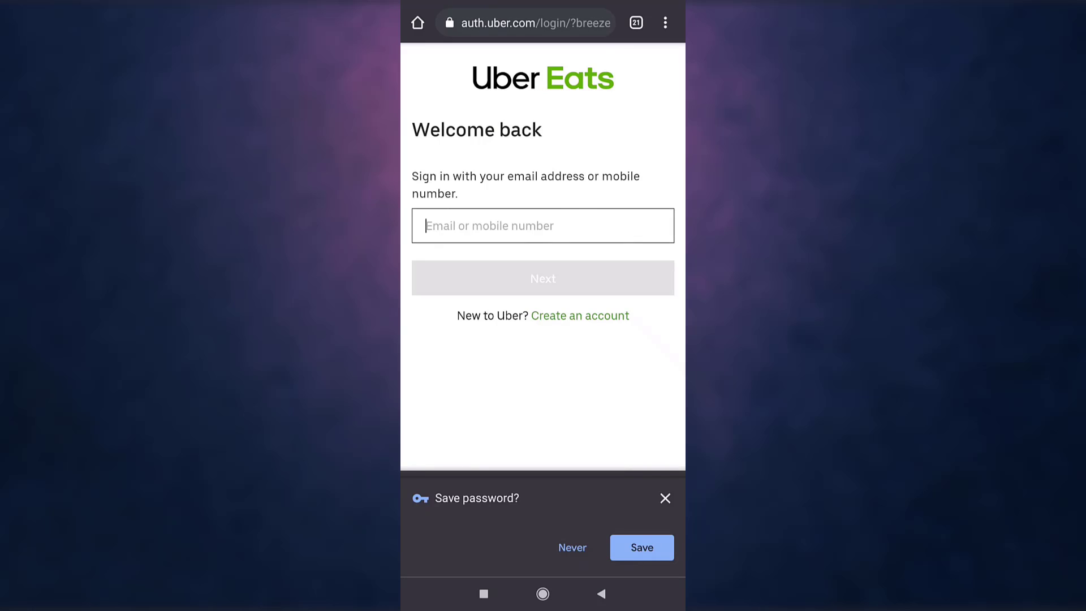
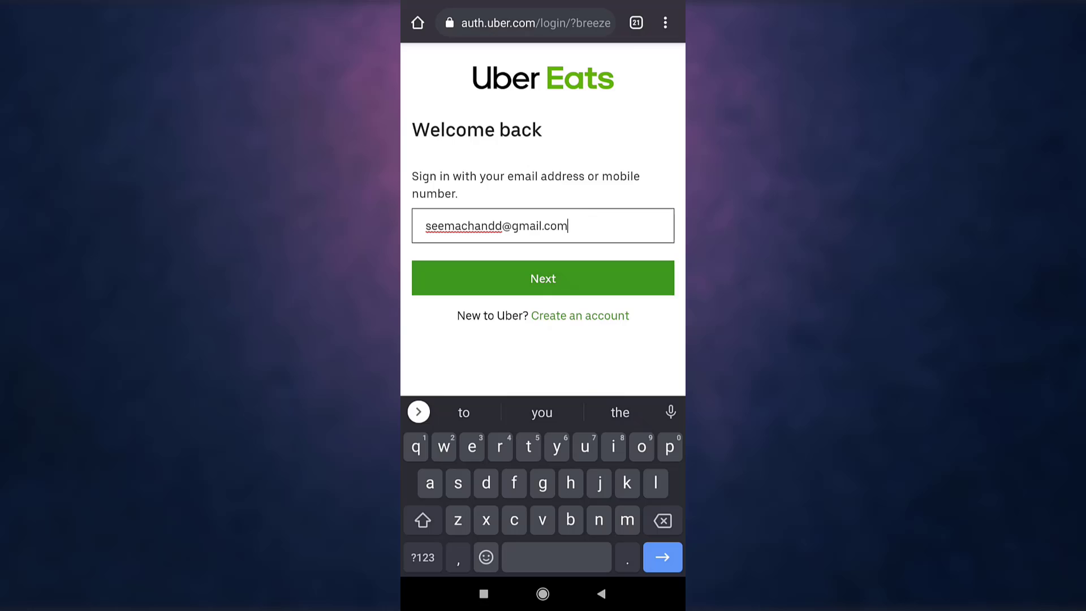
pyautogui.click(542, 278)
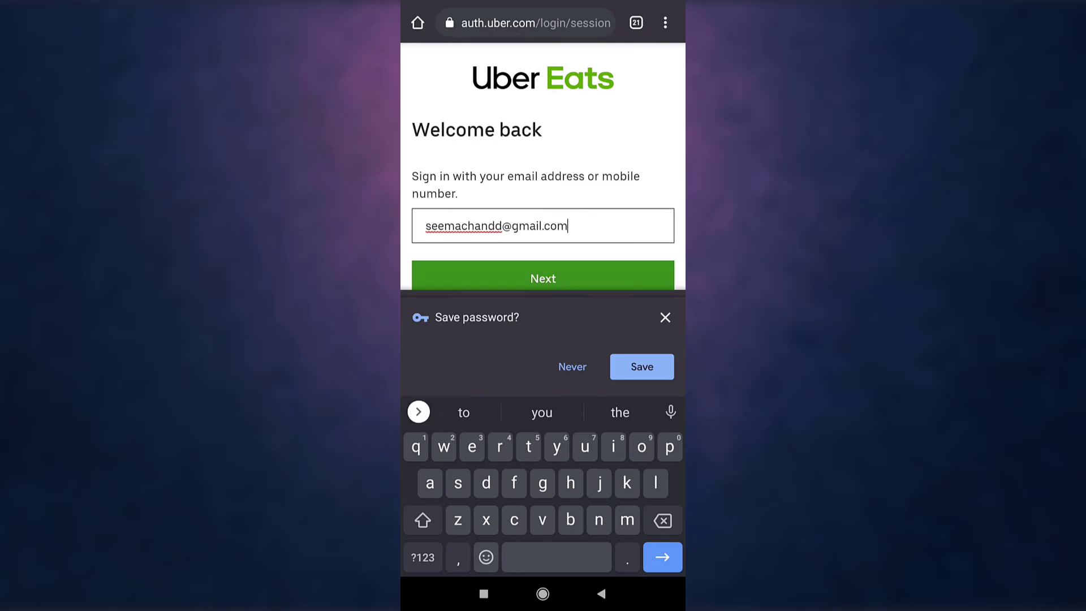
pyautogui.click(542, 278)
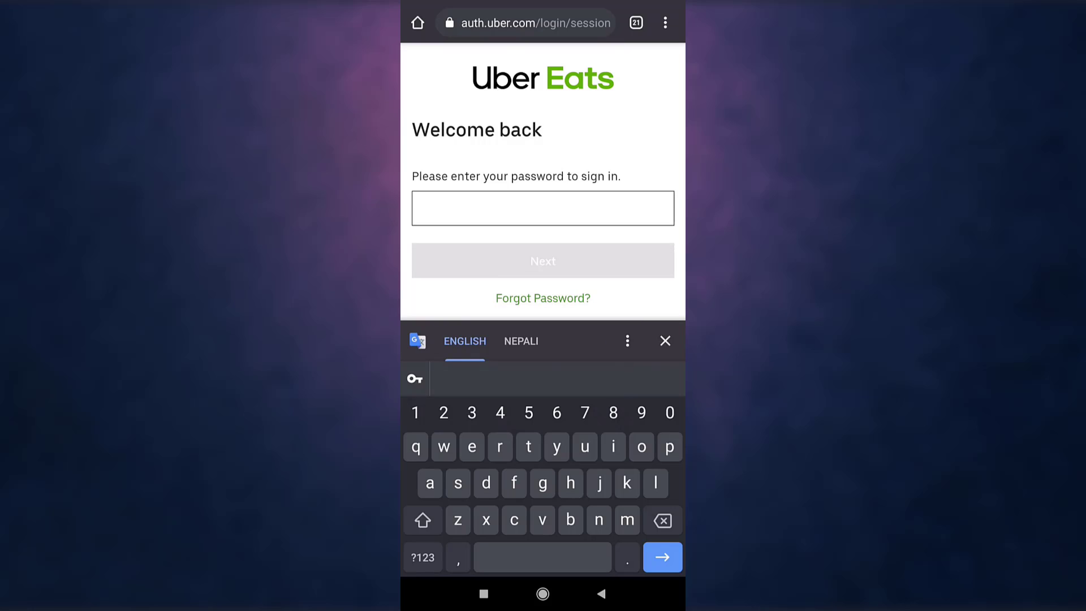
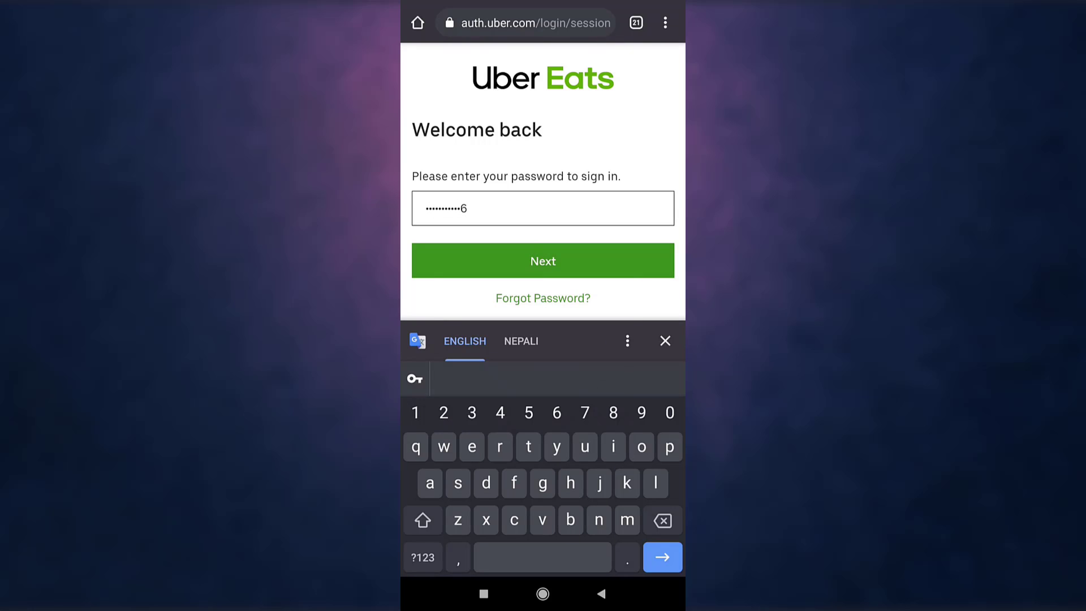
pyautogui.click(542, 260)
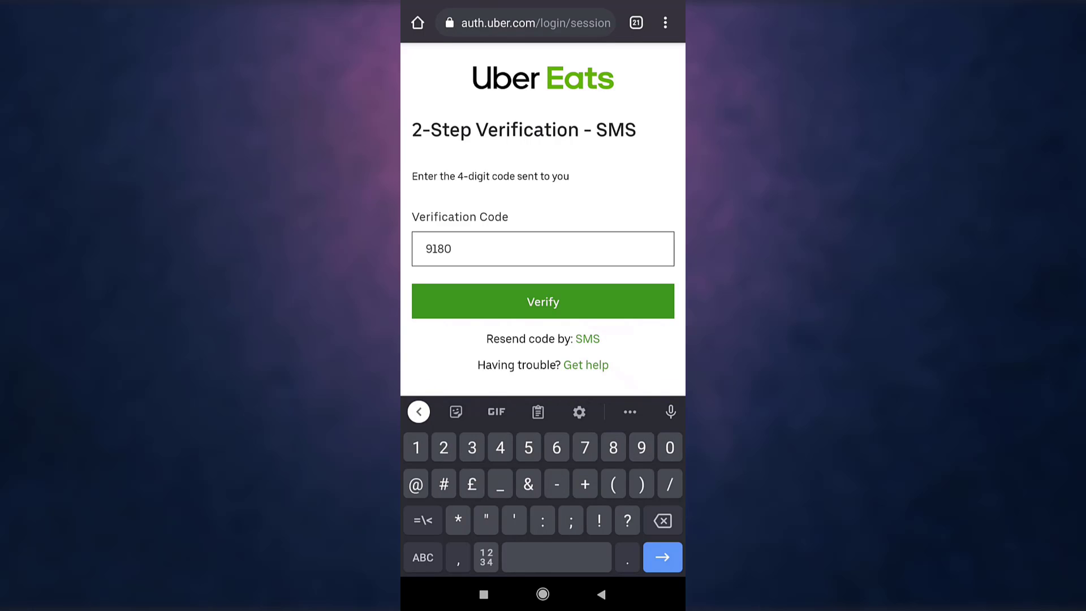
# - Verify the SMS code and show the signed-in account menu for Seema
pyautogui.click(543, 301)
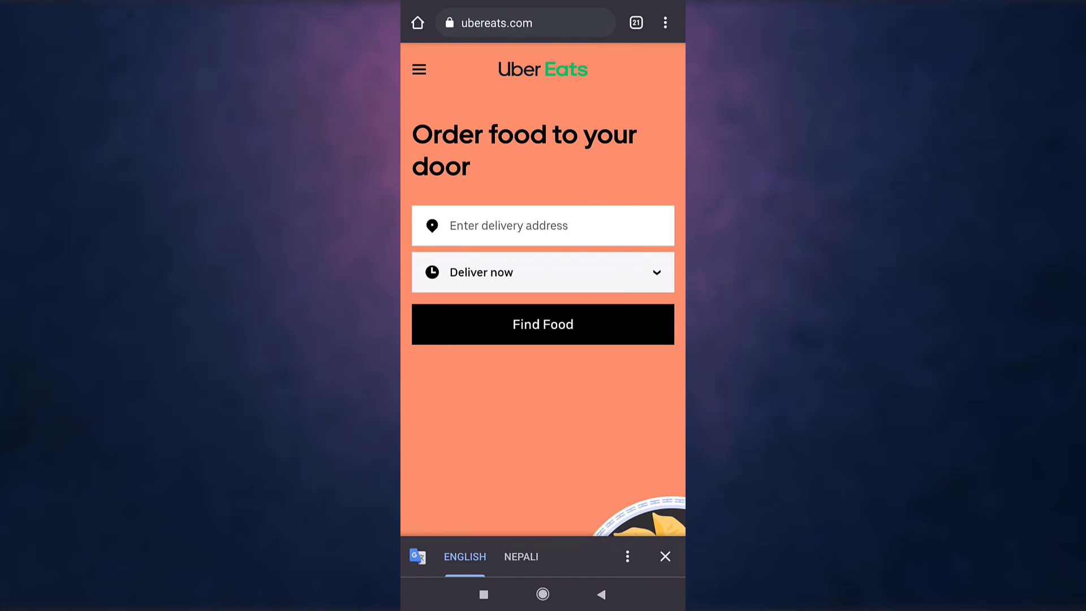
pyautogui.click(419, 70)
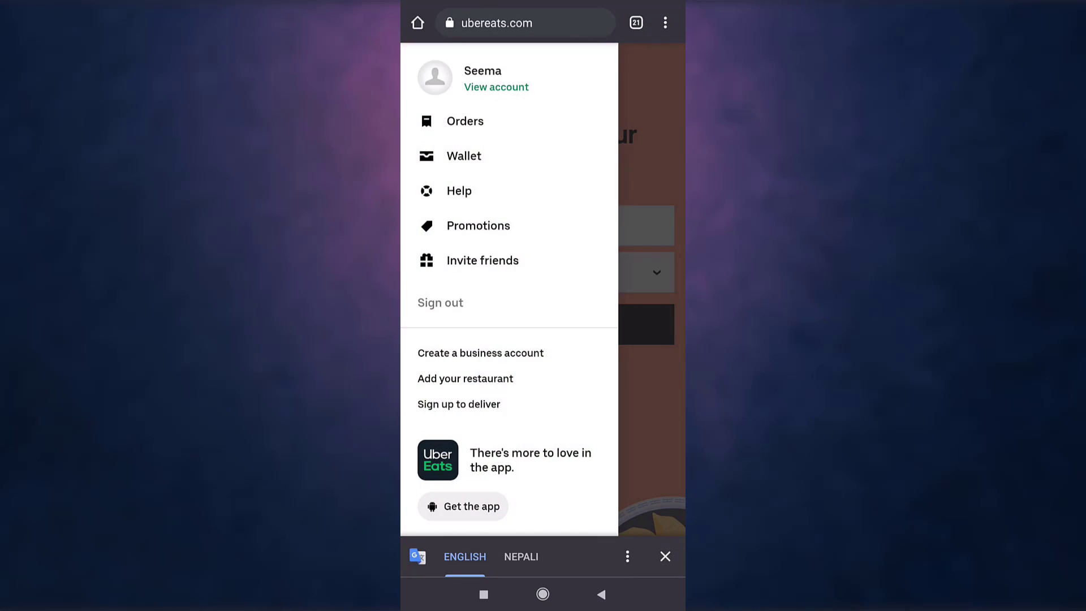